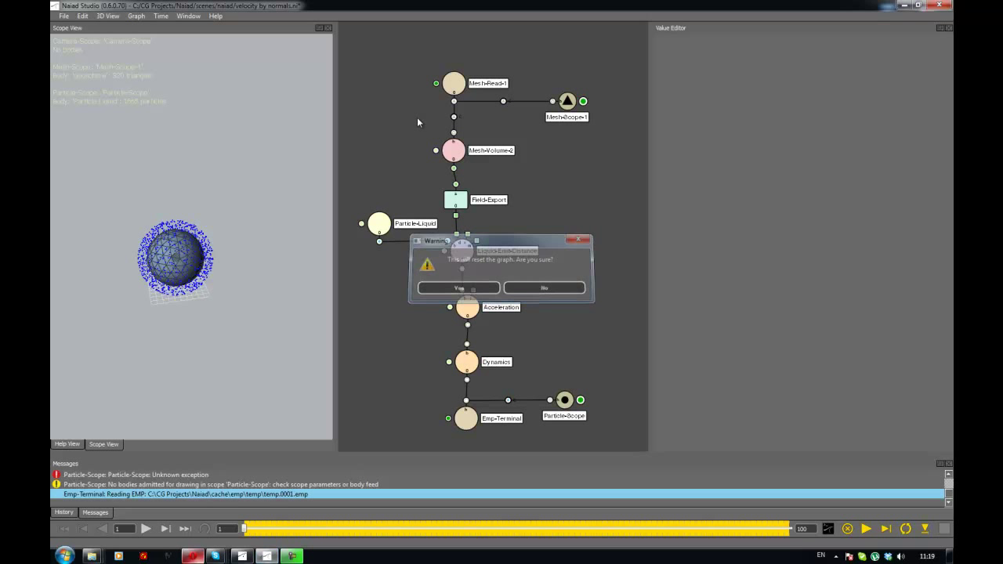
# Confirm the graph-reset warning with Yes so liquid pours from the sphere
pyautogui.click(458, 287)
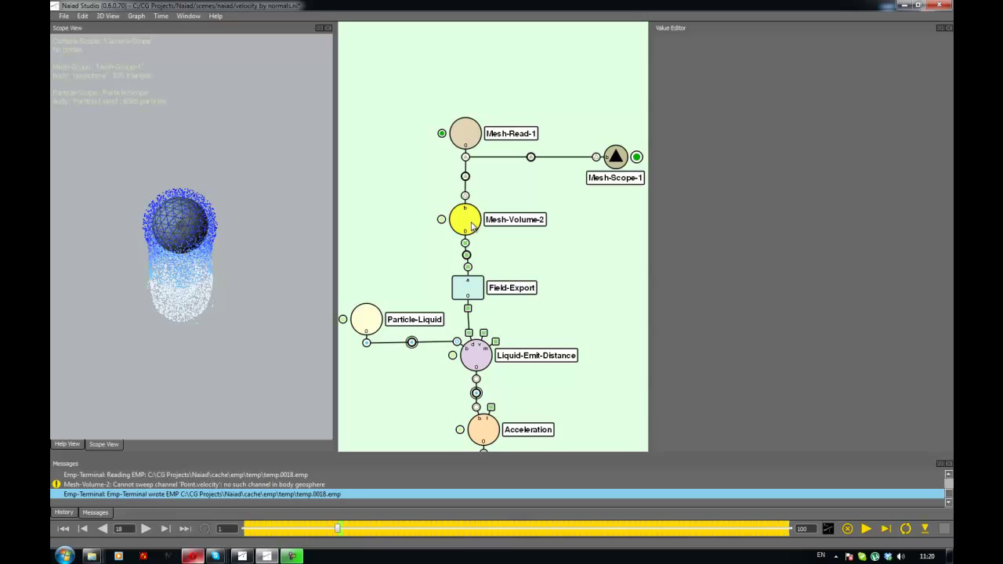
# Inspect the Mesh-Read-1 output body and expand its Point shape's position and normal channels
pyautogui.click(464, 133)
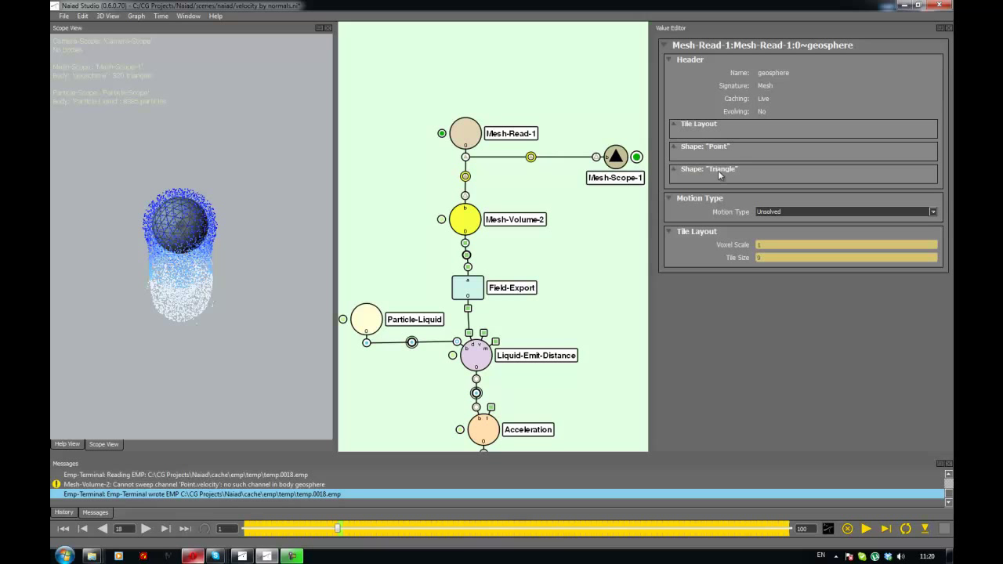
pyautogui.click(697, 146)
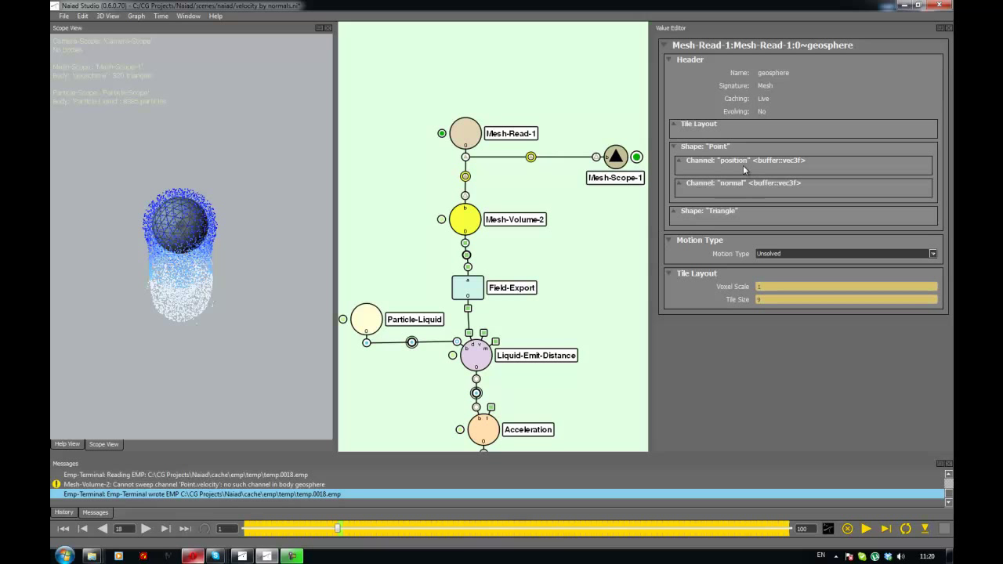
pyautogui.moveTo(711, 180)
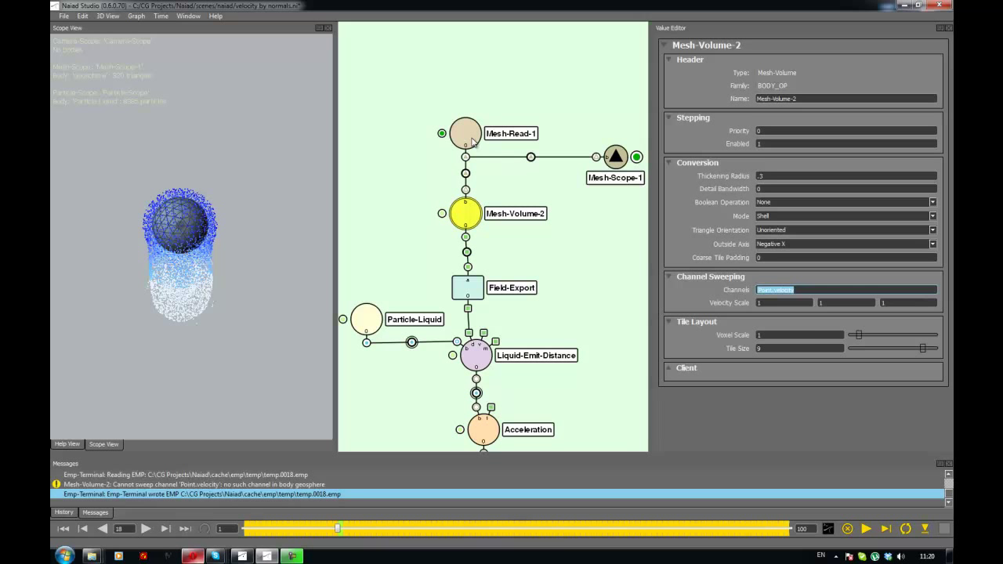
# Recheck the mesh body channels, rewind to frame 1, and replay the simulation
pyautogui.click(465, 145)
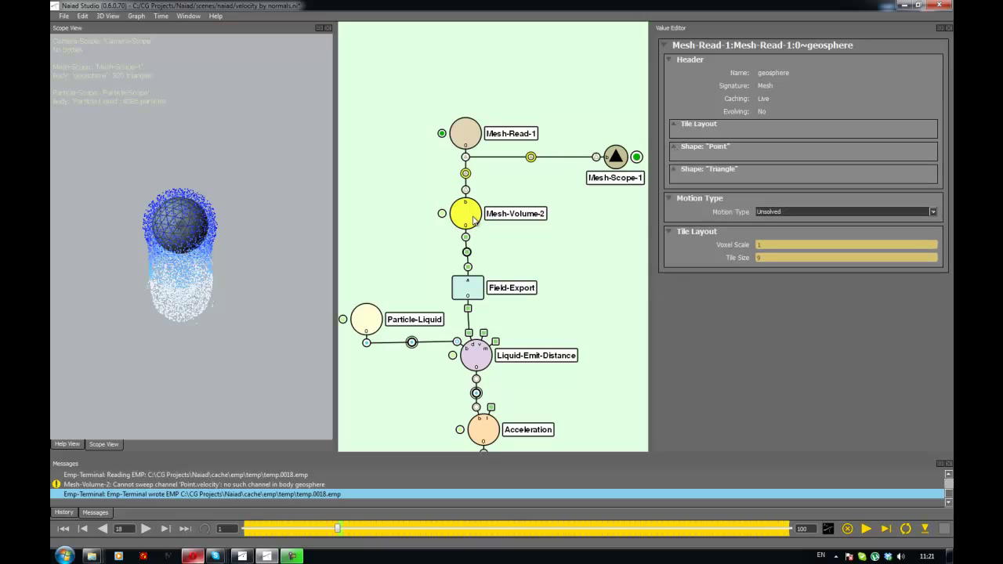
pyautogui.click(464, 213)
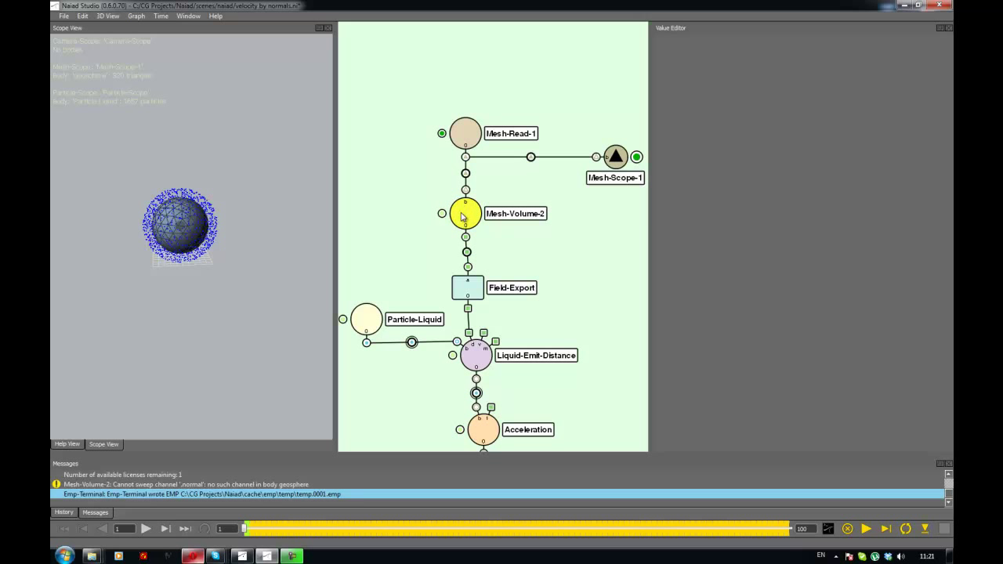
pyautogui.click(464, 213)
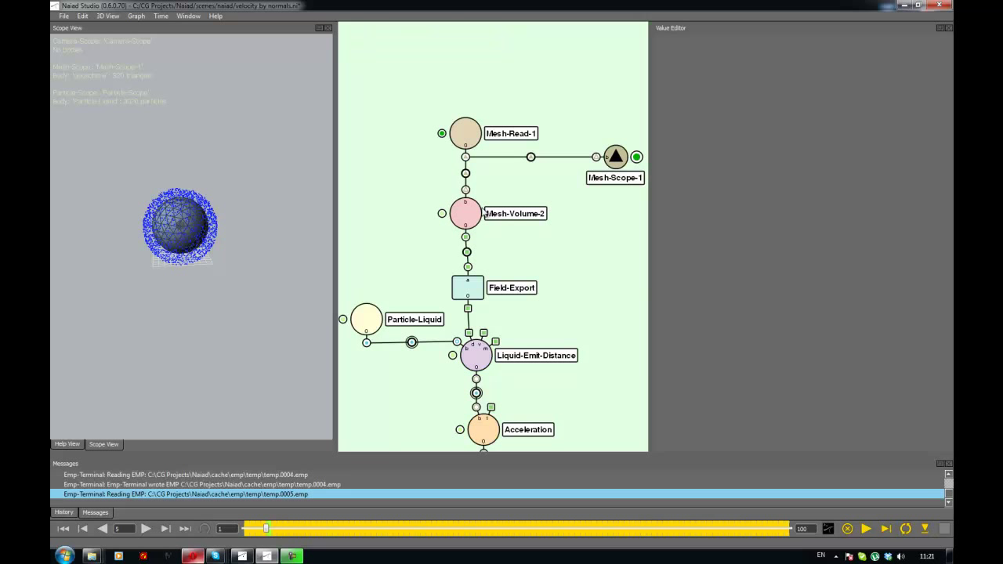
# Inspect Mesh-Volume-2's volume channels and set its Channels parameter to Point.normal
pyautogui.click(465, 214)
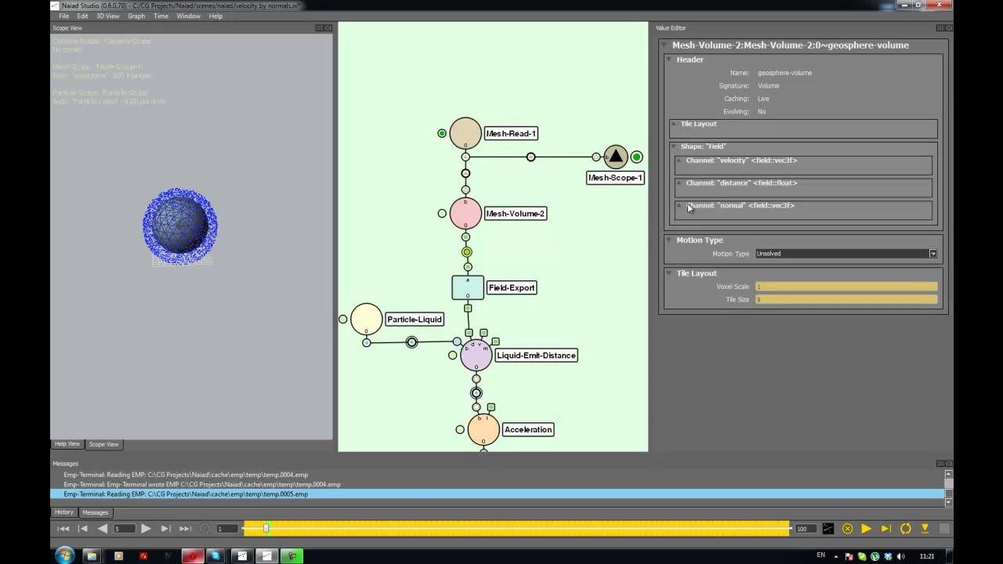
pyautogui.click(464, 213)
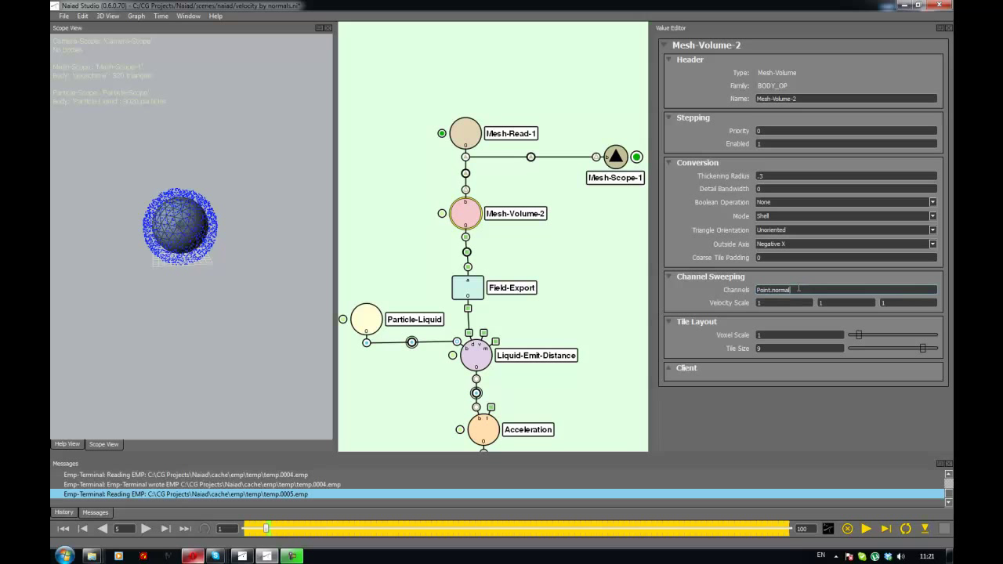
pyautogui.write('Poi')
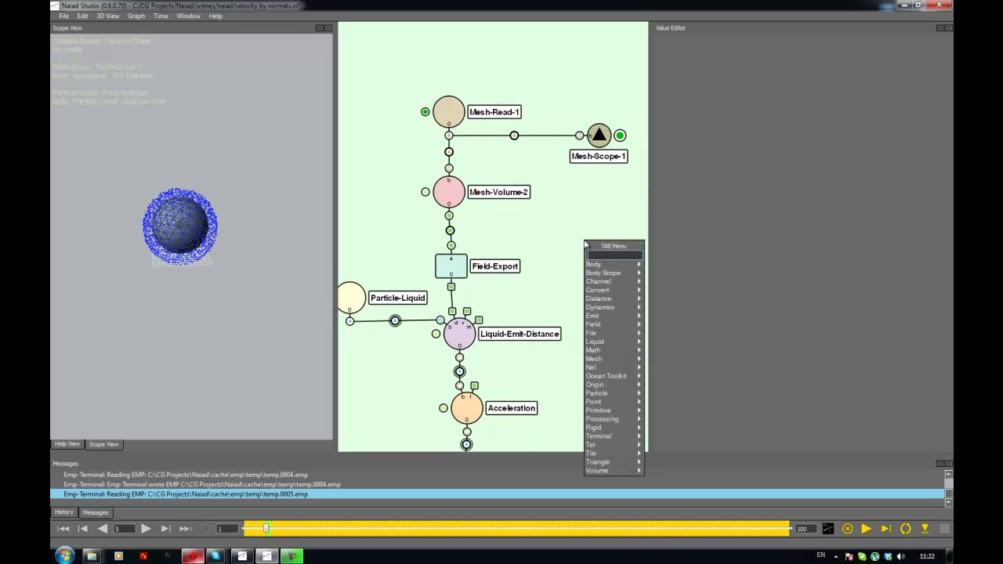
# Add a Field-Export node from Mesh-Volume-2, then place an unconnected Velocity-Emit node
pyautogui.click(593, 324)
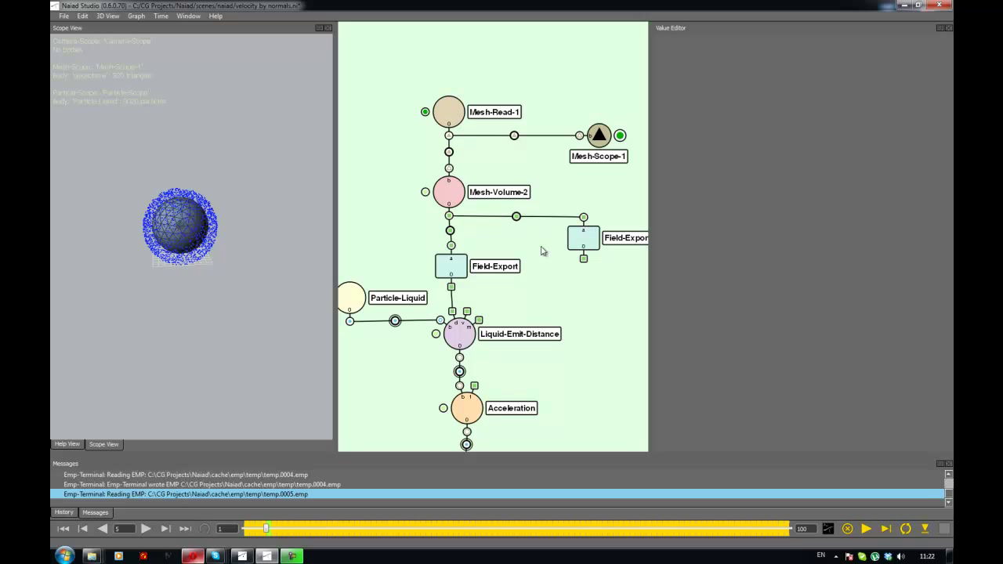
pyautogui.click(582, 258)
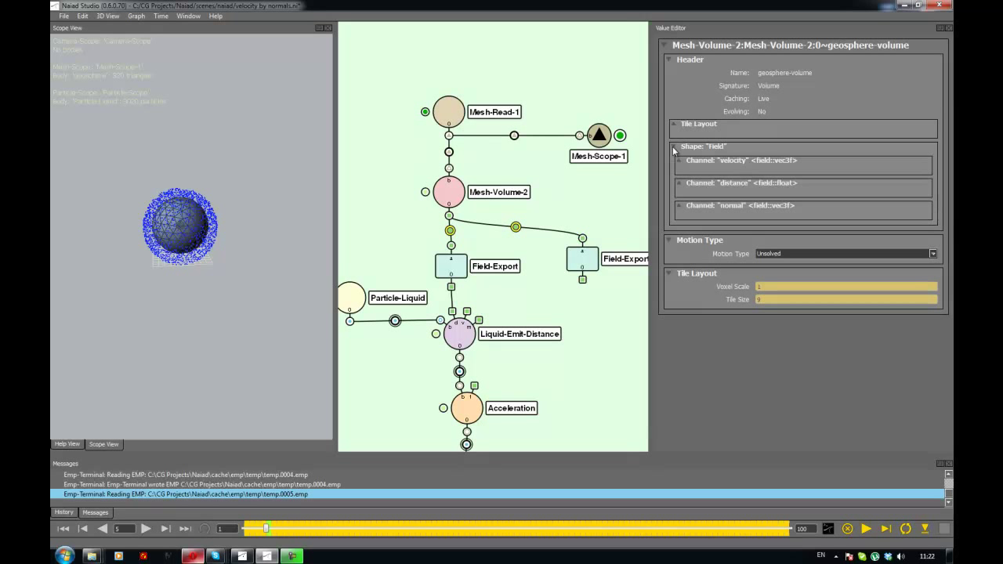
pyautogui.click(582, 259)
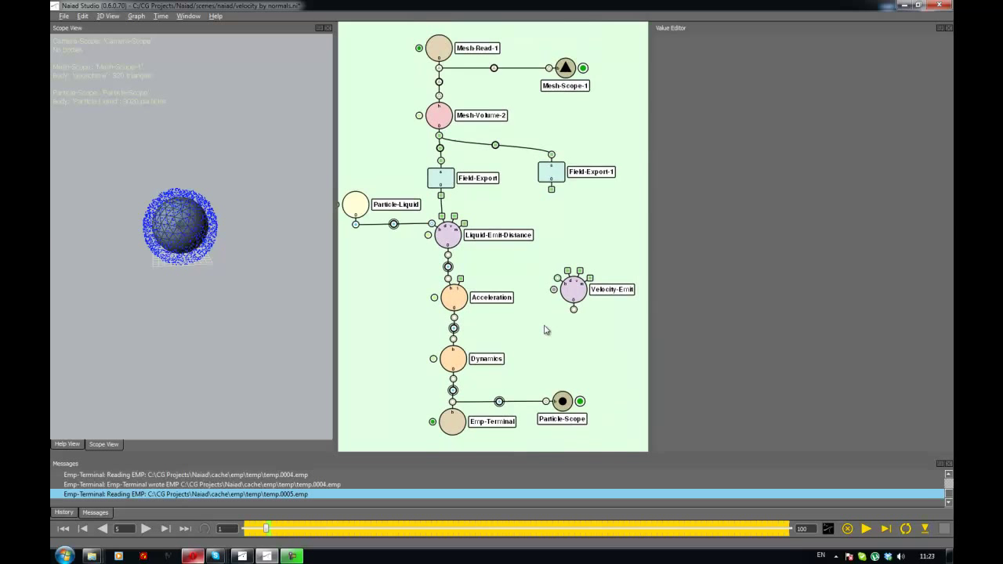
# Insert Velocity-Emit between Liquid-Emit-Distance and Acceleration, fed by both Field-Export nodes
pyautogui.click(573, 289)
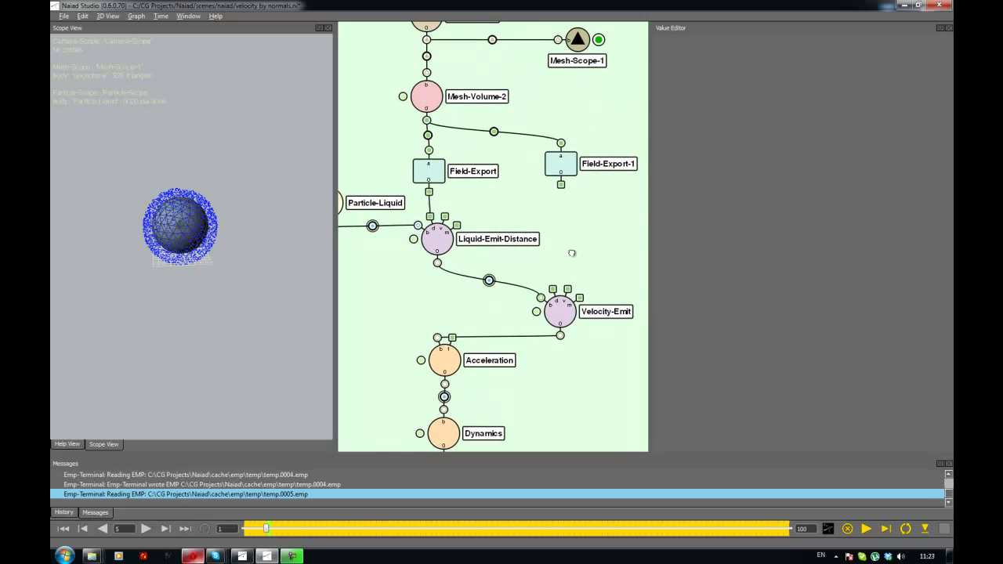
pyautogui.click(558, 311)
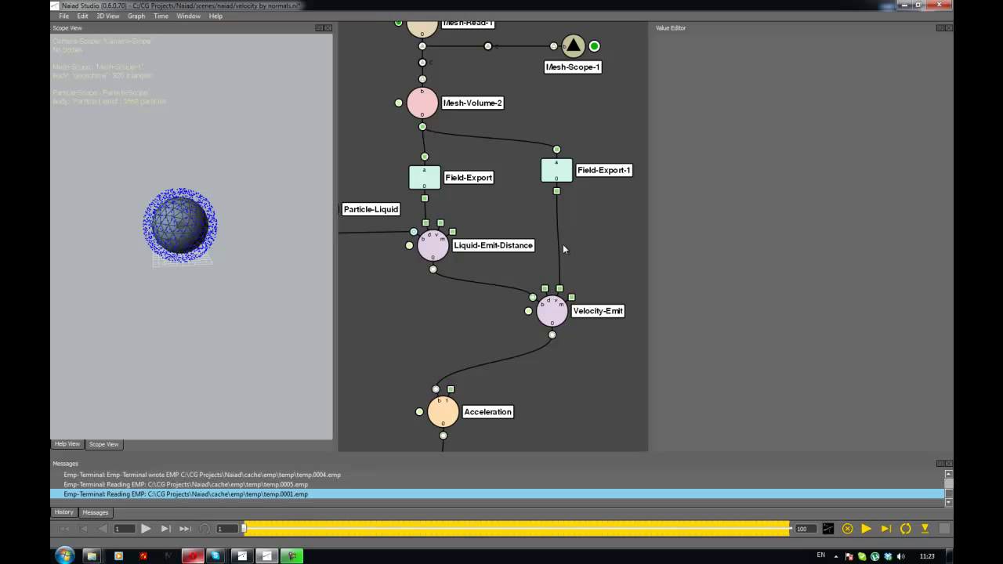
pyautogui.click(557, 170)
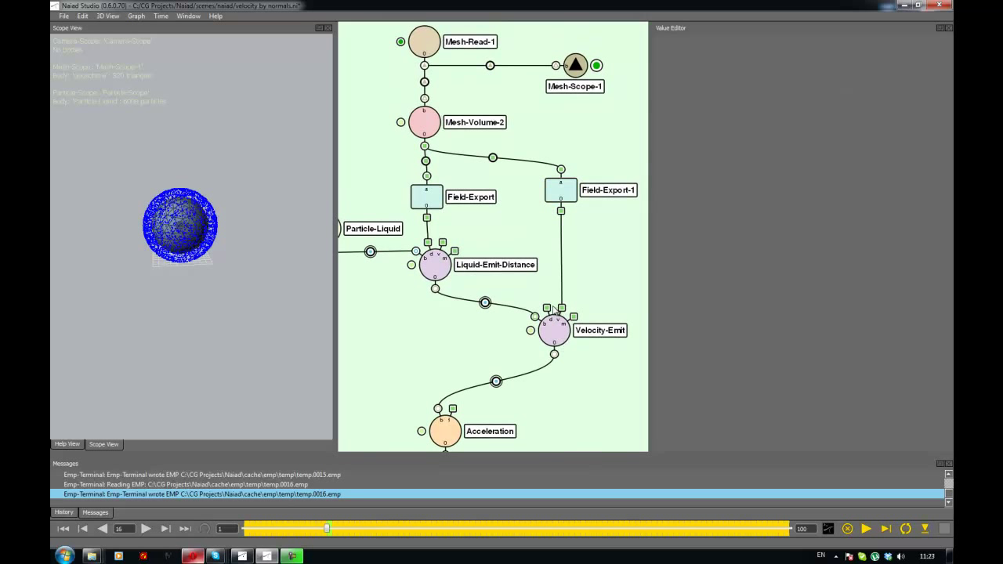
# Run the simulation to watch liquid burst outward, then stop and rewind to frame 1
pyautogui.click(866, 528)
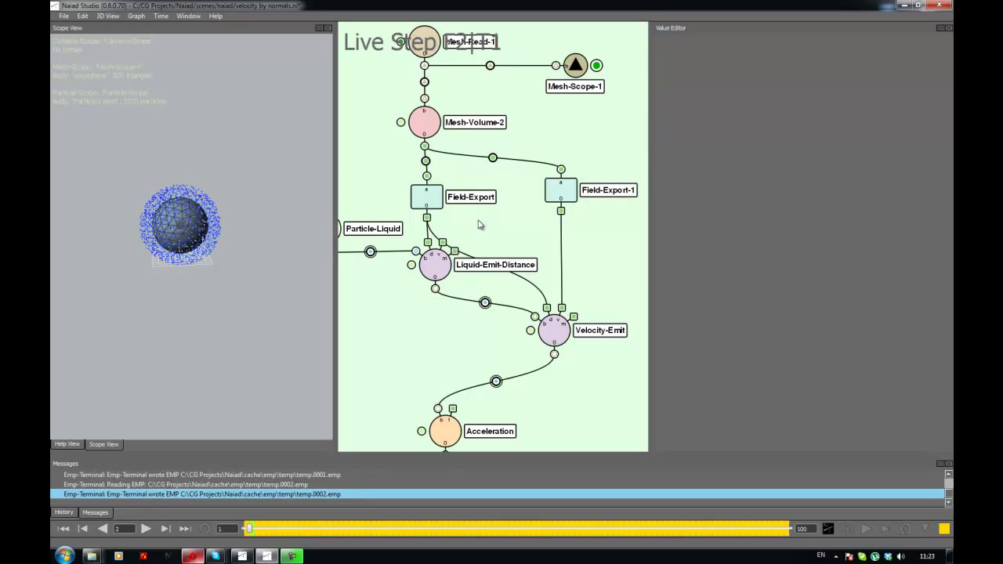
pyautogui.click(145, 528)
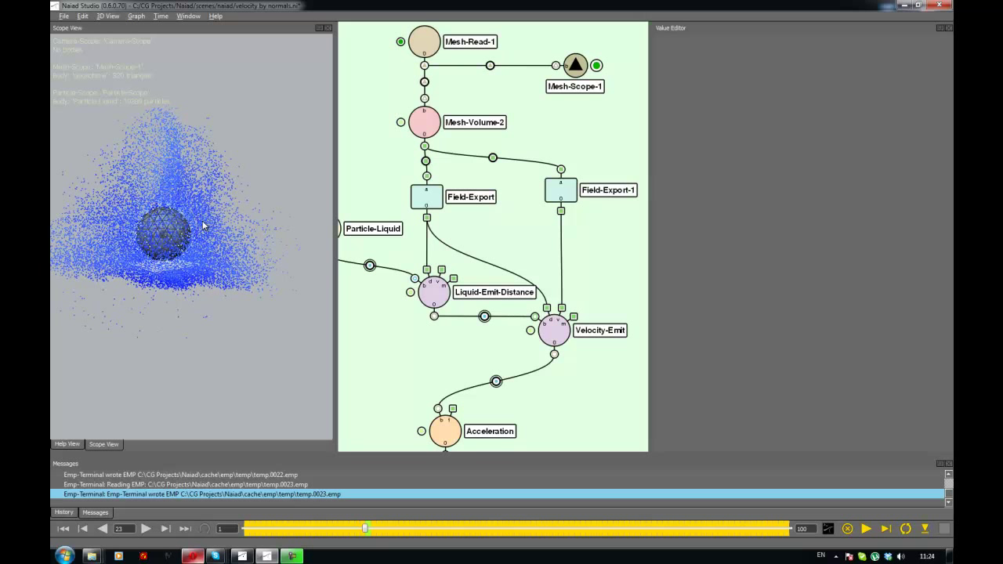
pyautogui.click(84, 528)
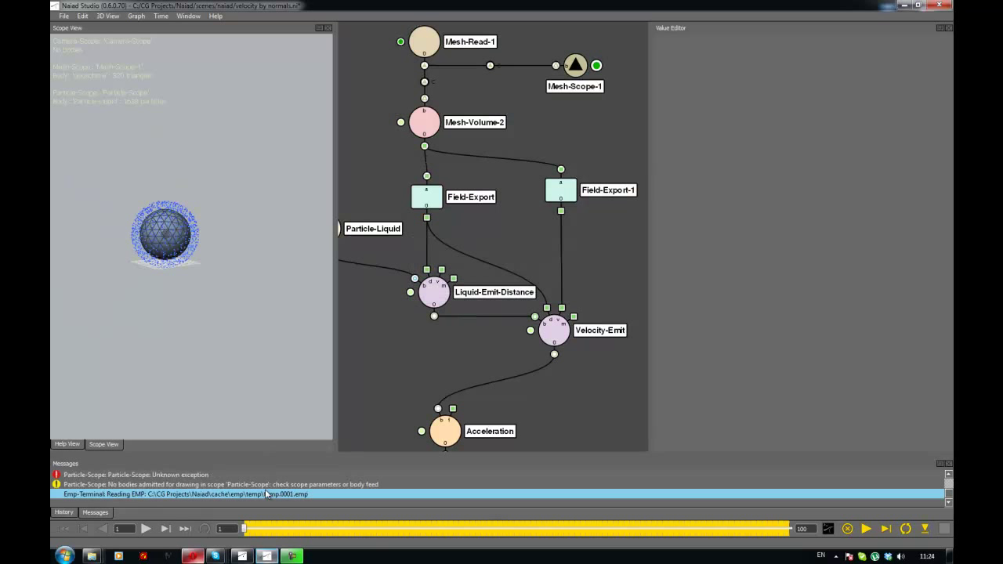
# Create a field-nel node and wire it between Field-Export-1 and Velocity-Emit
pyautogui.press('Tab')
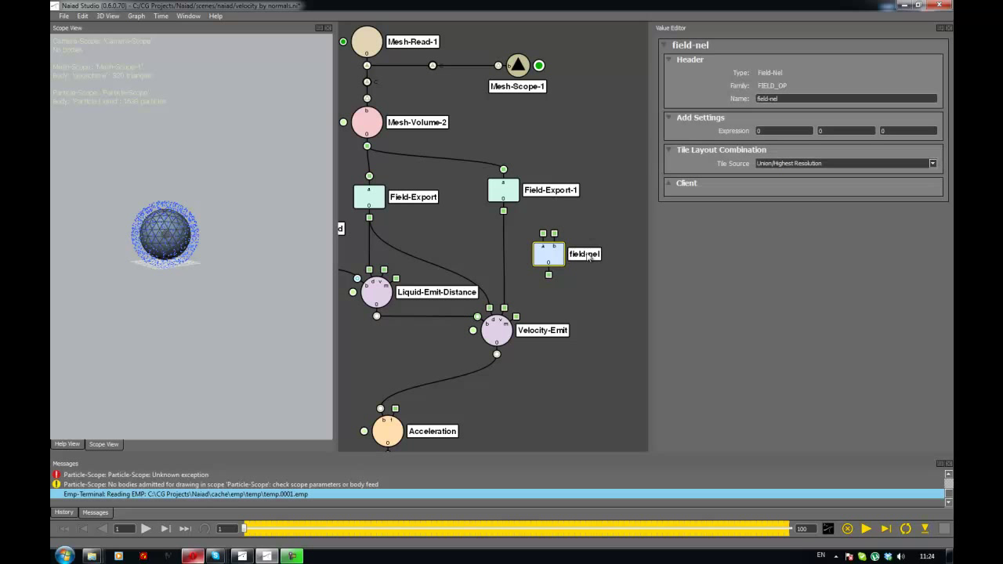
pyautogui.moveTo(588, 237)
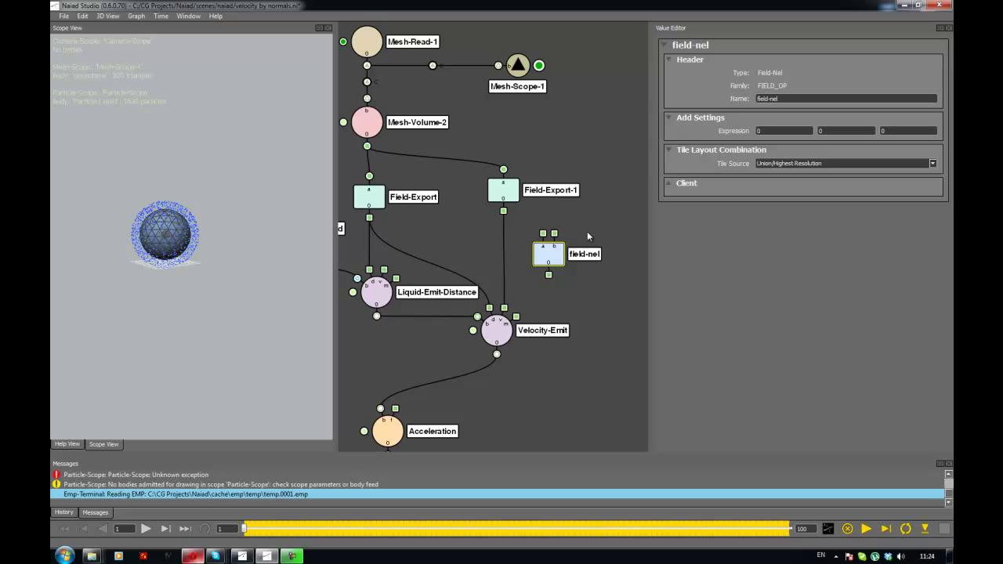
pyautogui.moveTo(584, 201)
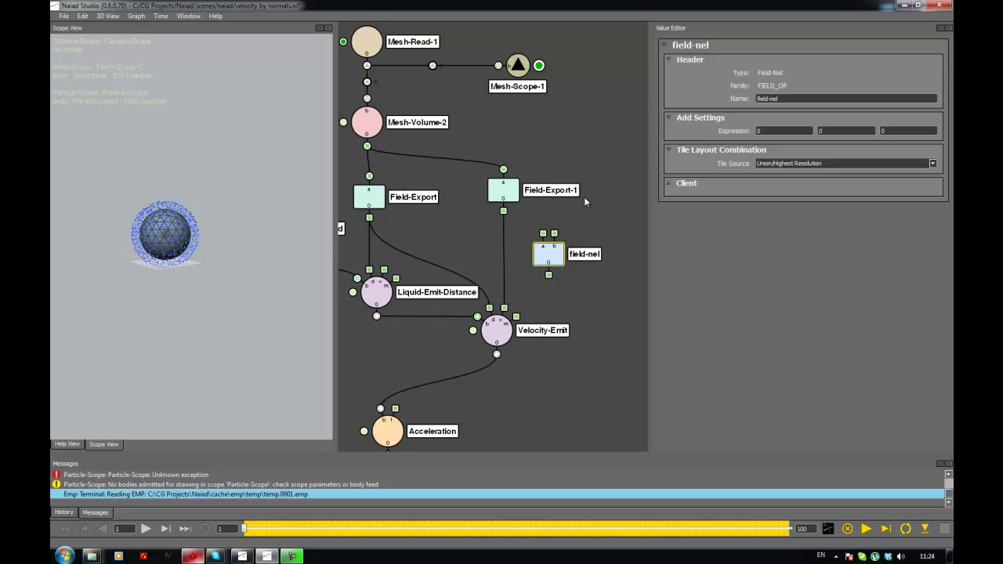
pyautogui.click(369, 196)
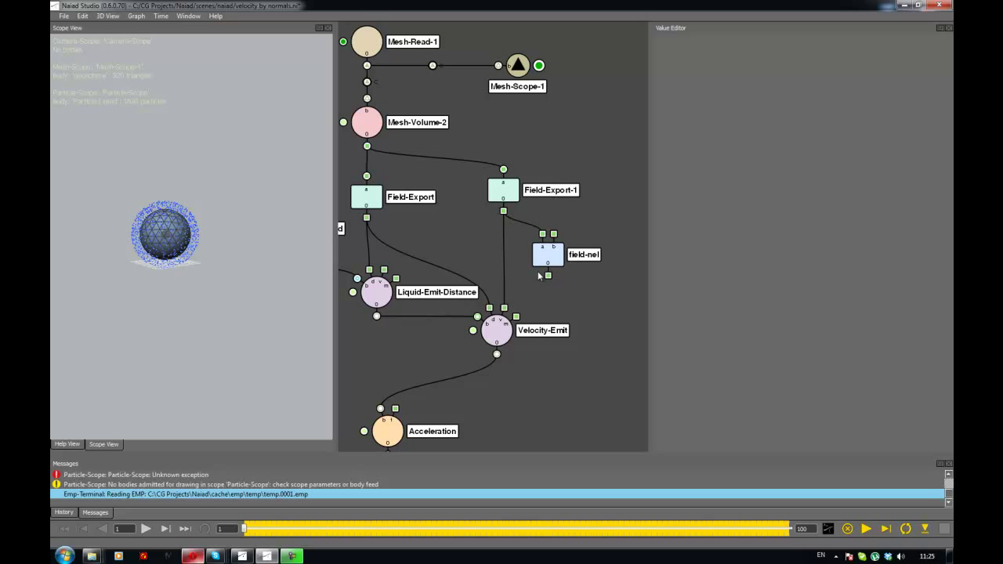
pyautogui.click(549, 254)
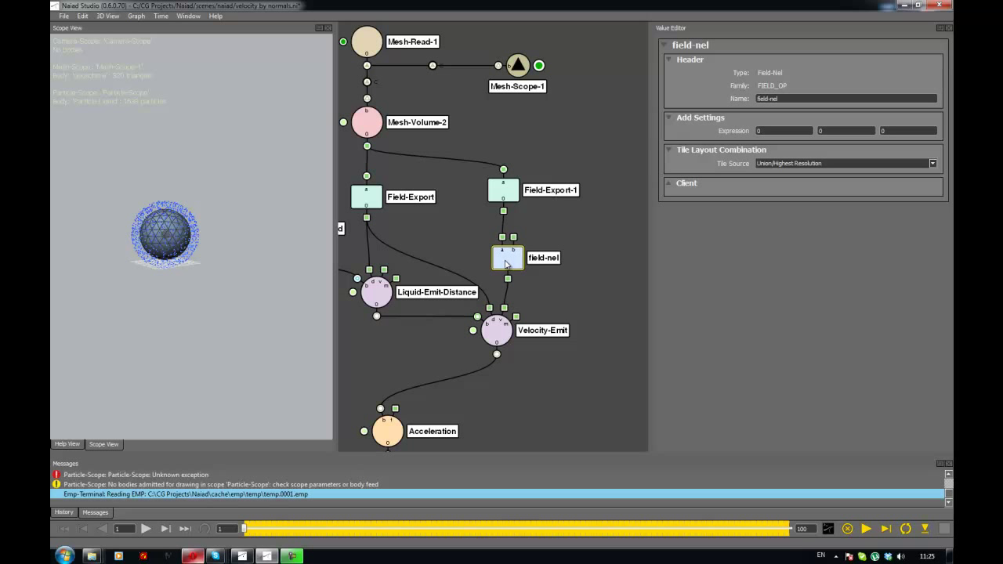
# Enter abs('a'[1]) as field-nel's middle expression component
pyautogui.click(846, 130)
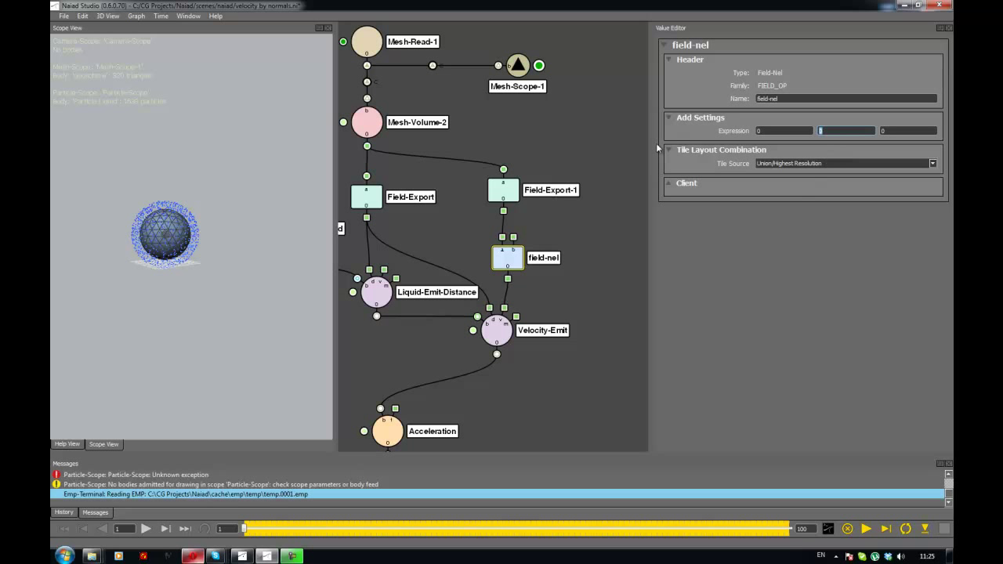
pyautogui.moveTo(260, 243)
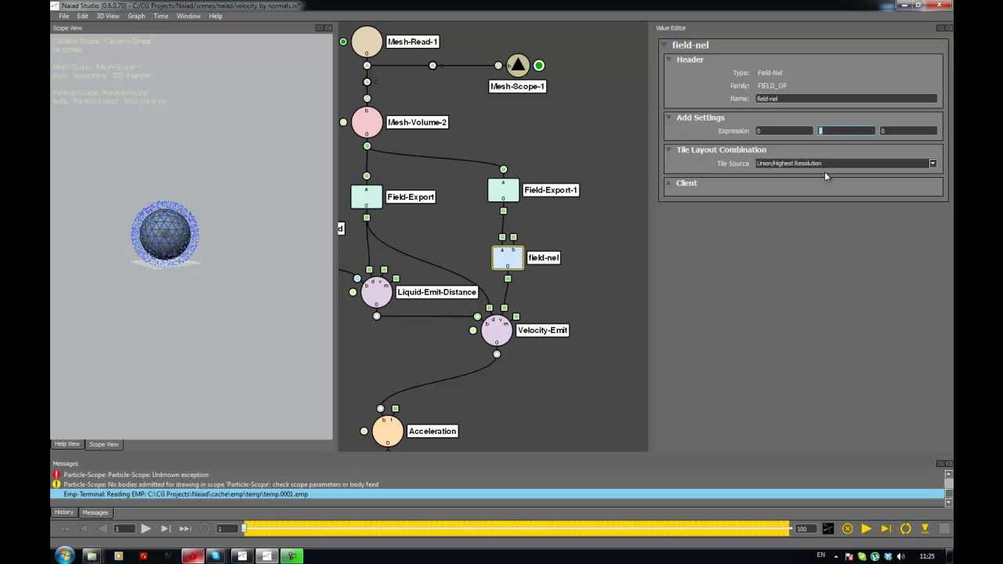
pyautogui.write('abs()')
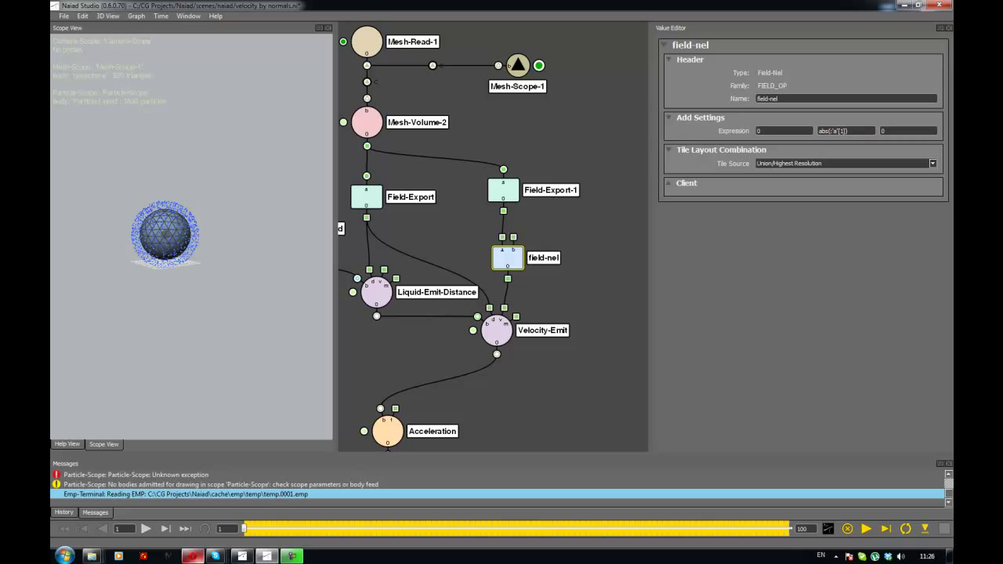
pyautogui.click(783, 131)
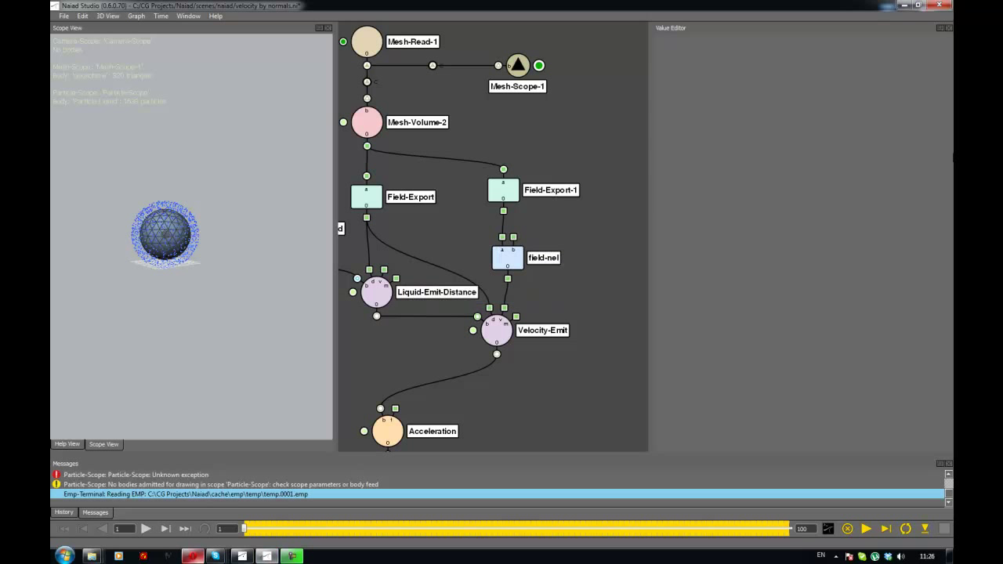
# Rerun the simulation to see the upward fountain, then inspect the geosphere mesh body
pyautogui.click(866, 528)
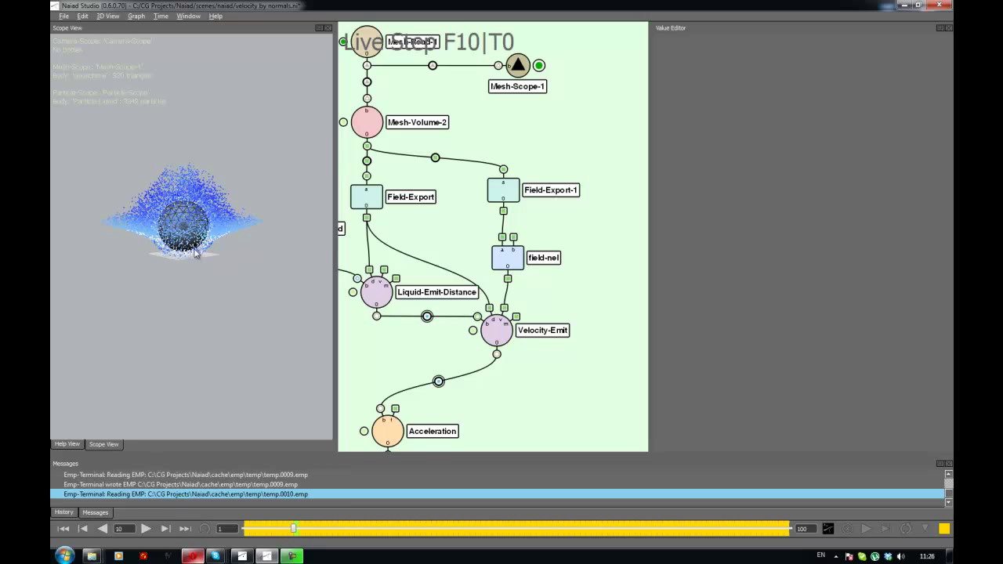
pyautogui.click(146, 528)
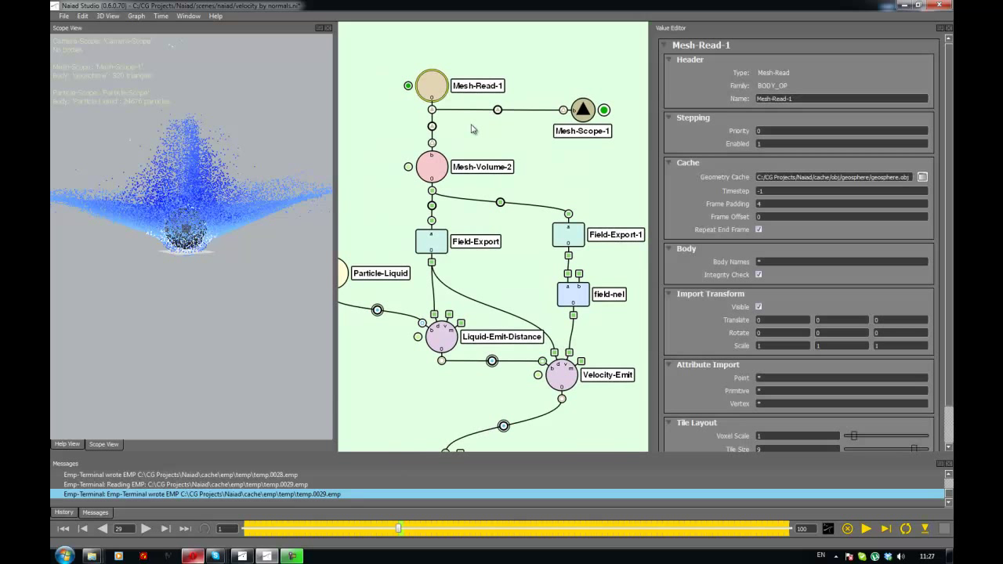
pyautogui.click(432, 85)
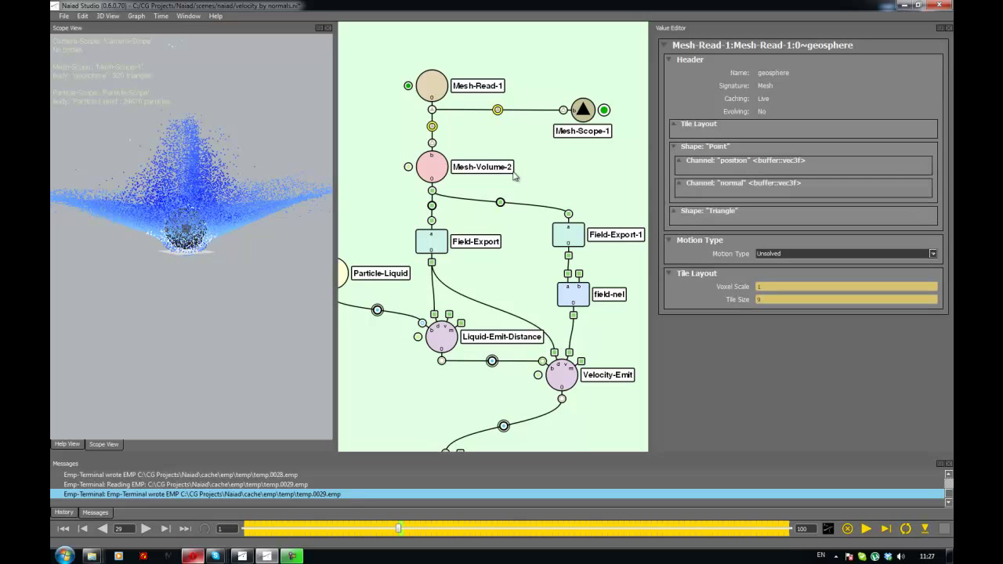